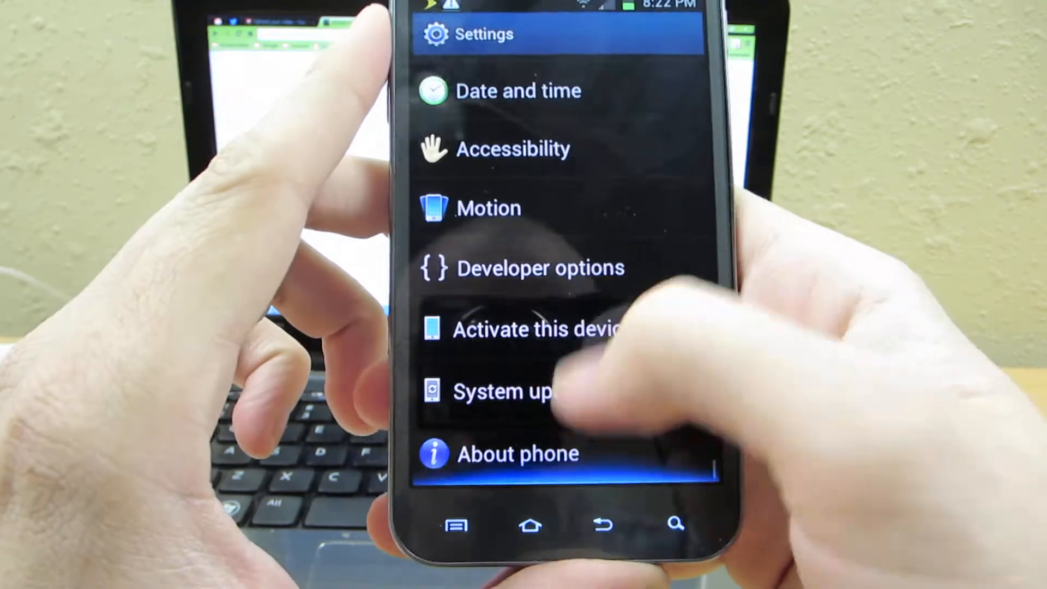
- Scroll the phone's Settings list past Developer options to About phone
{"action": "left_click", "coordinate": [517, 454]}
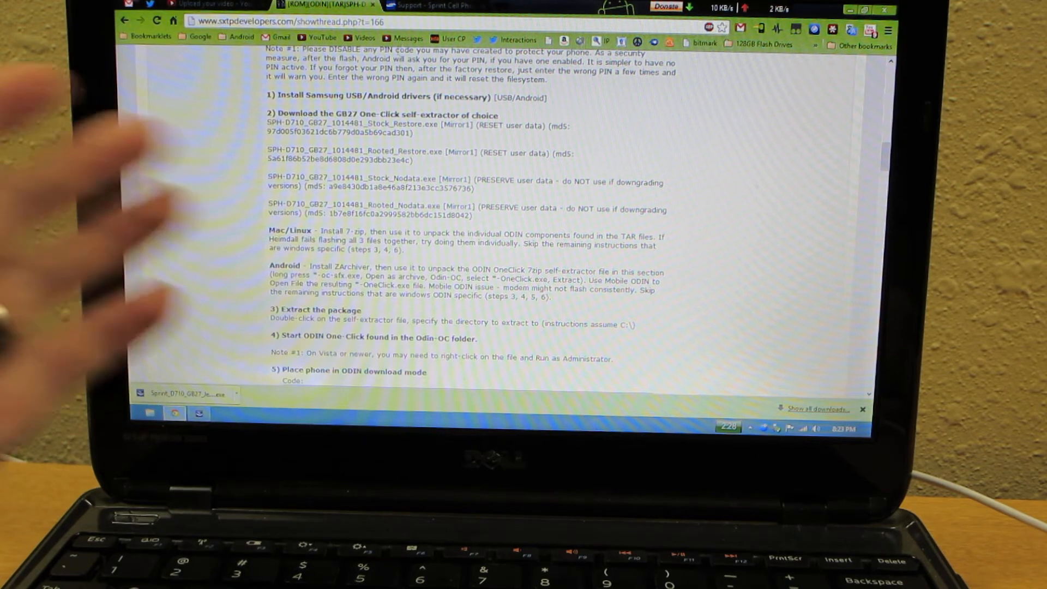
{"action": "left_click", "coordinate": [434, 5]}
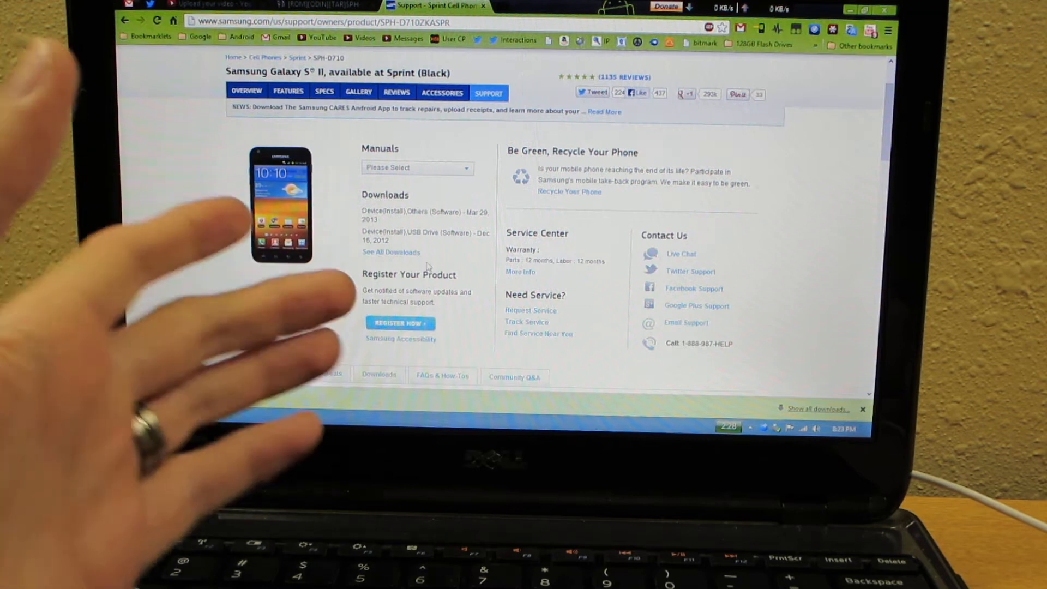
{"action": "scroll", "scroll_direction": "up", "scroll_amount": 3}
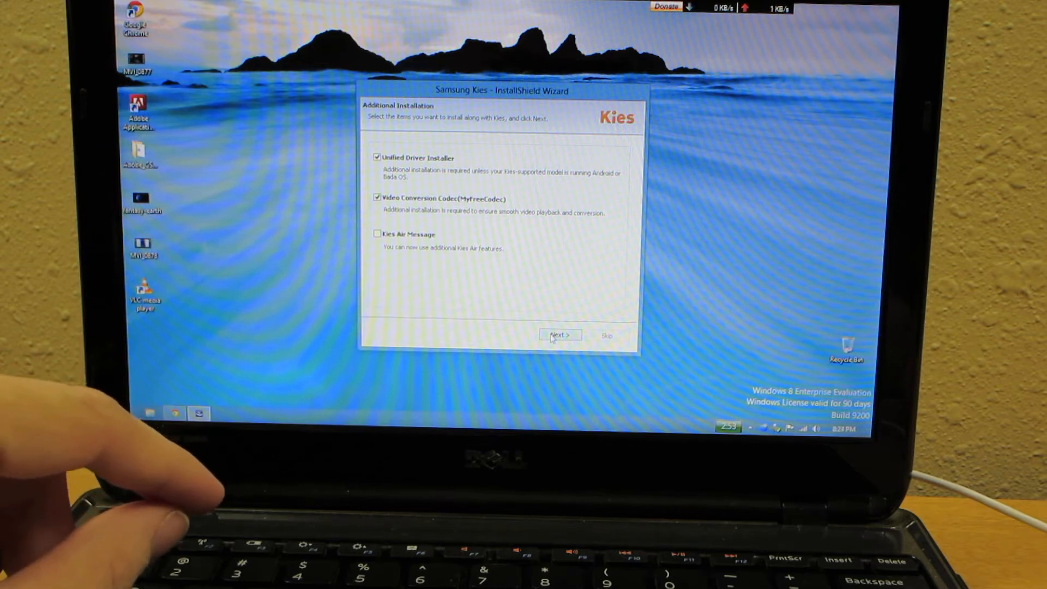
- Continue the Kies install with Unified Driver Installer and Video Conversion Codec checked
{"action": "left_click", "coordinate": [560, 334]}
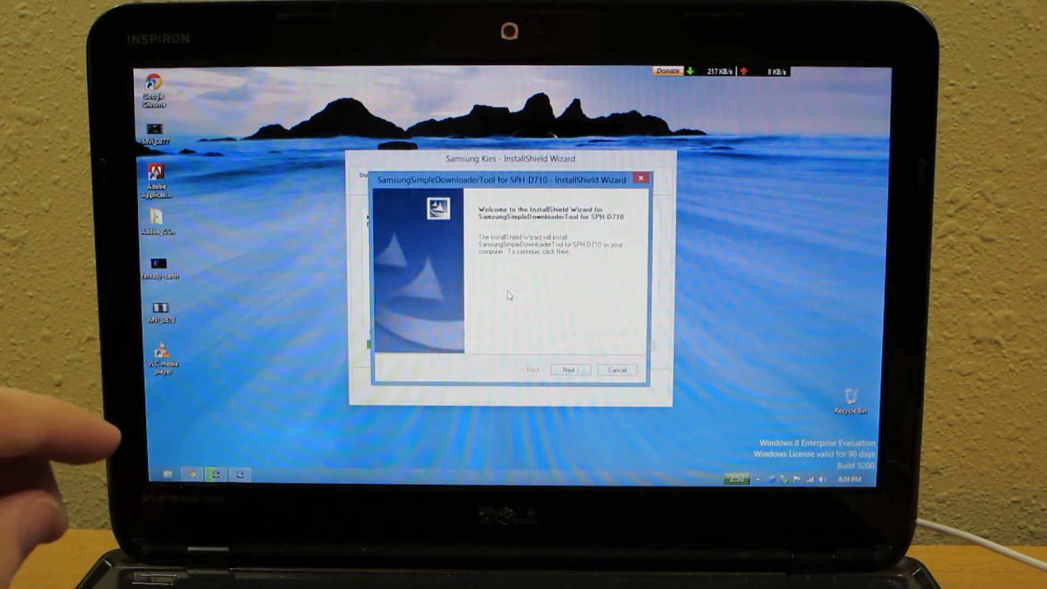
- Install SimpleDownloaderTool for SPH-D710, dismissing the Not Supported OS Version warning, then finish
{"action": "left_click", "coordinate": [569, 369]}
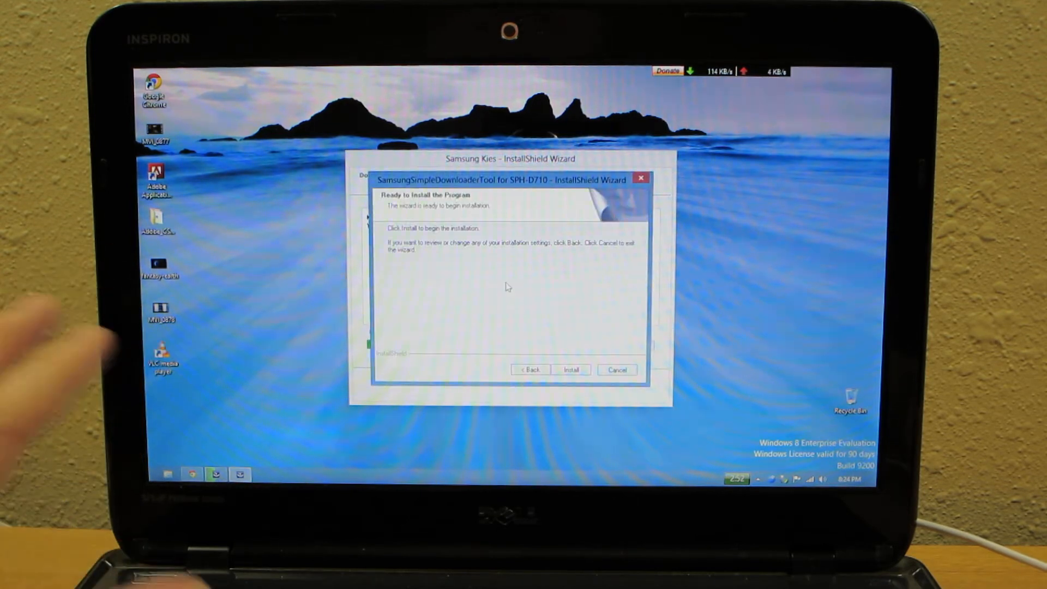
{"action": "left_click", "coordinate": [571, 370]}
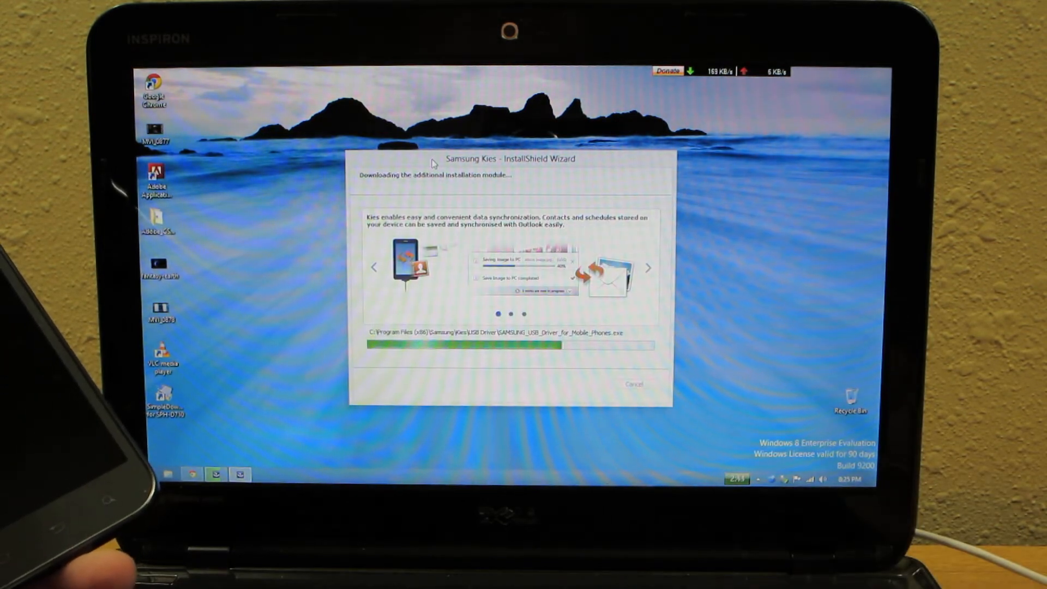
{"action": "mouse_move", "coordinate": [318, 288]}
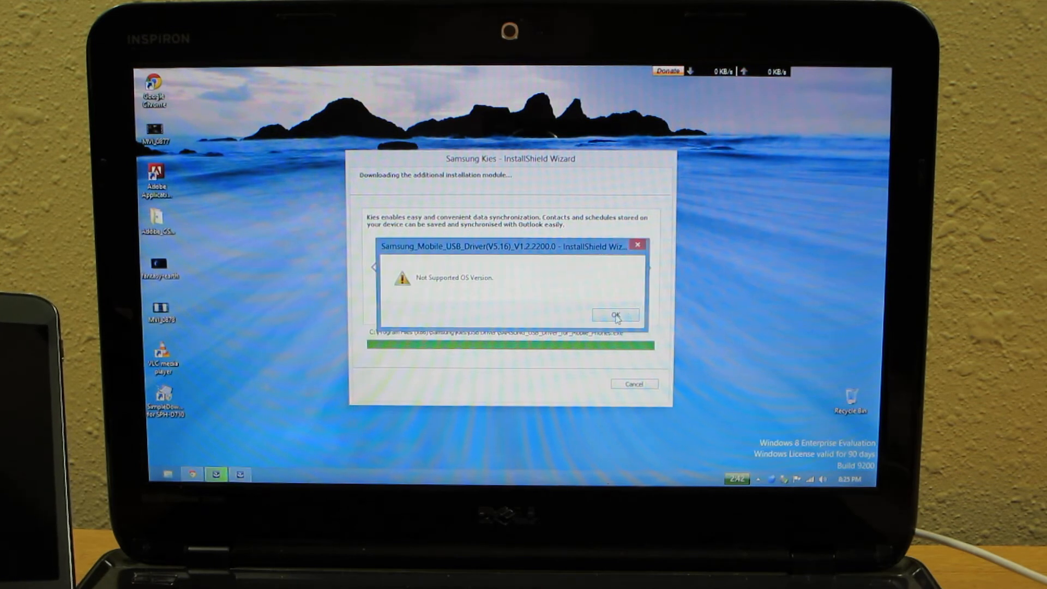
{"action": "left_click", "coordinate": [615, 314]}
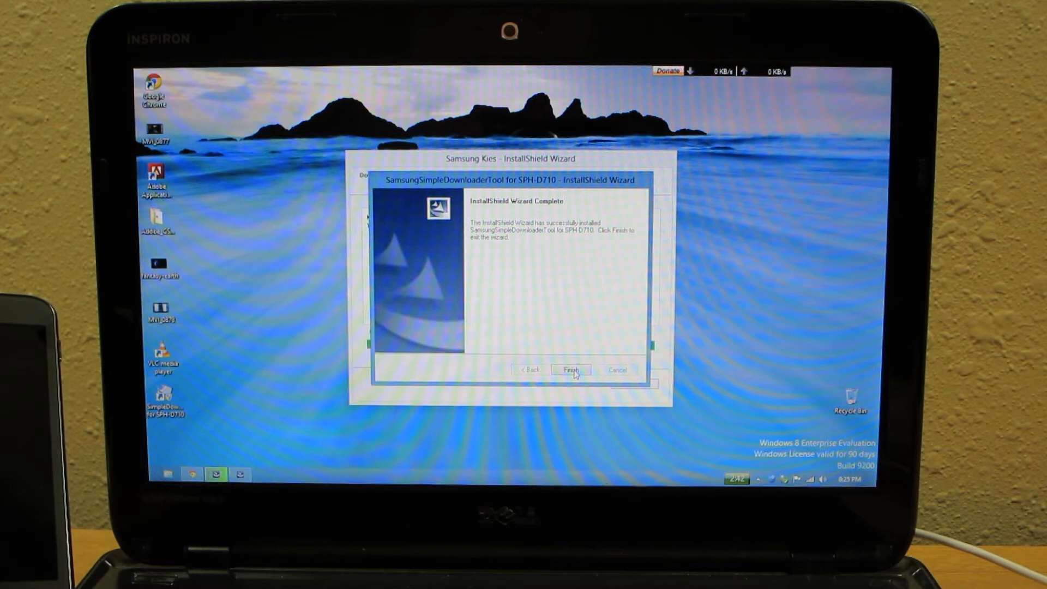
{"action": "left_click", "coordinate": [571, 369]}
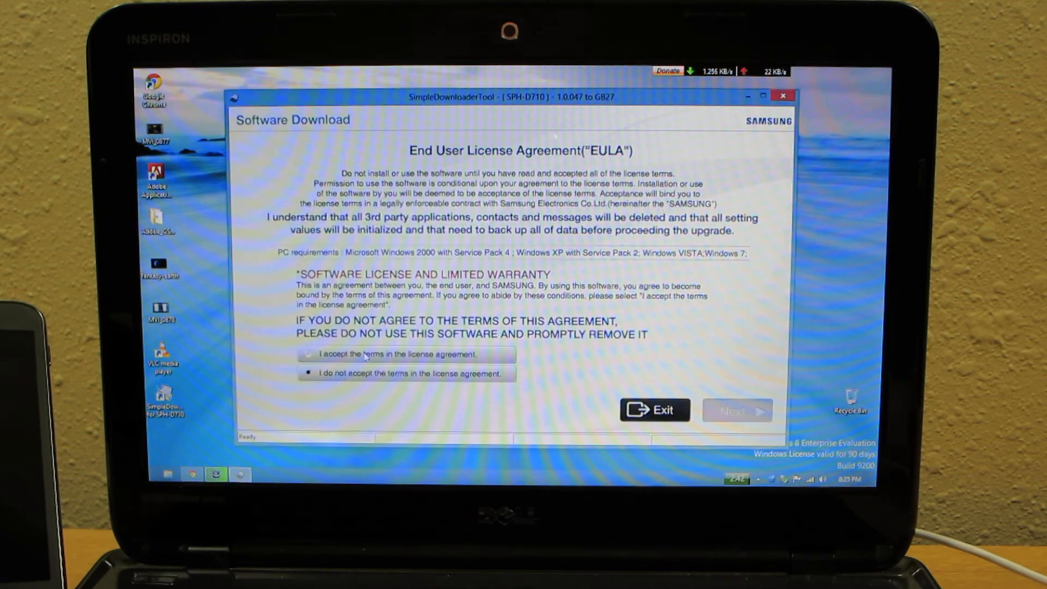
- Accept the SimpleDownloaderTool license terms and proceed to the data-loss warning
{"action": "left_click", "coordinate": [309, 354]}
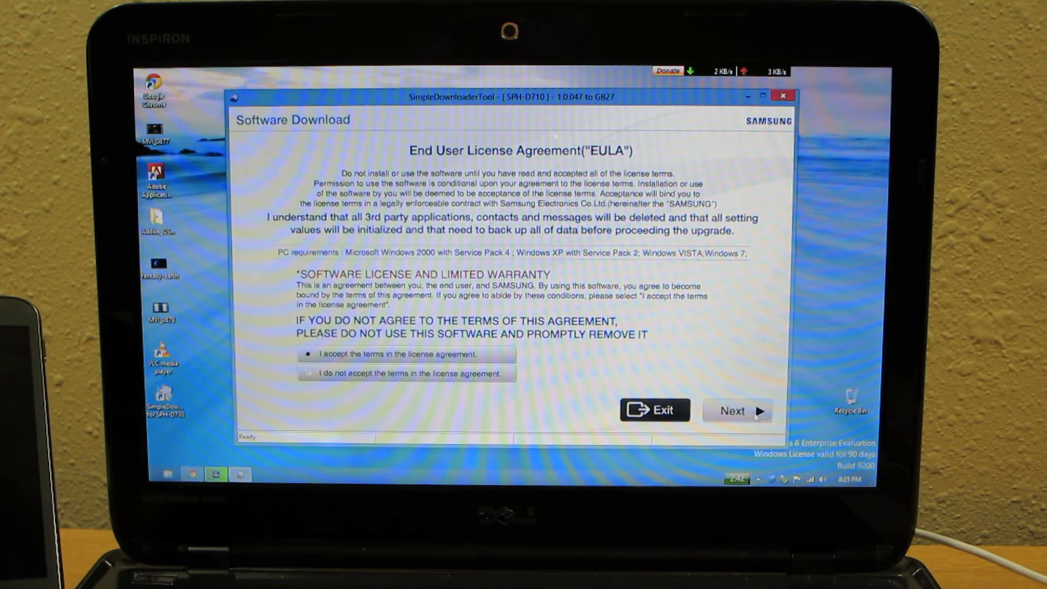
{"action": "left_click", "coordinate": [737, 410]}
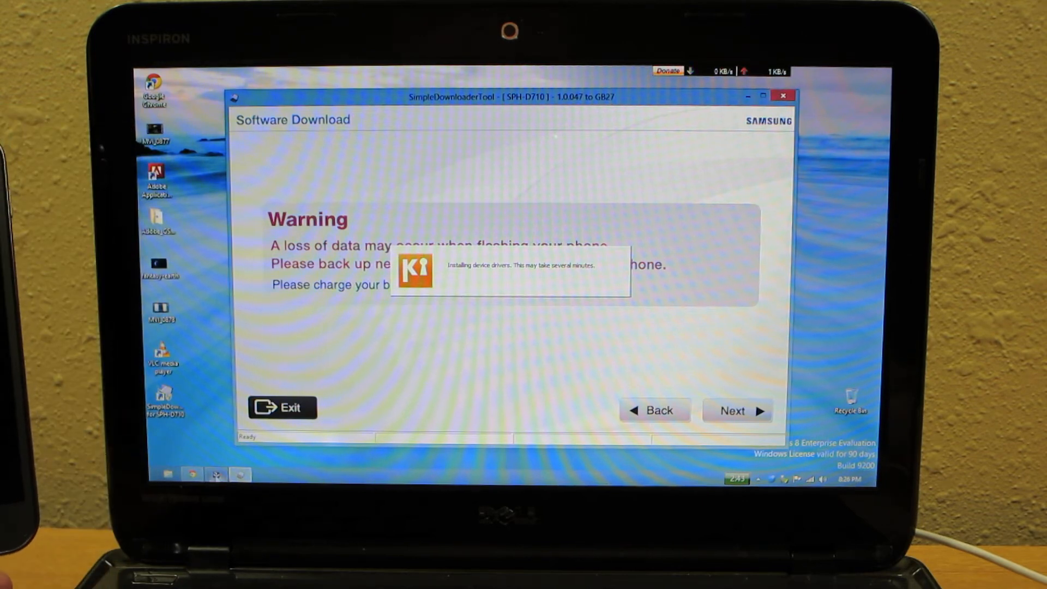
- Acknowledge the data-loss warning and proceed to the battery removal instructions
{"action": "left_click", "coordinate": [783, 96]}
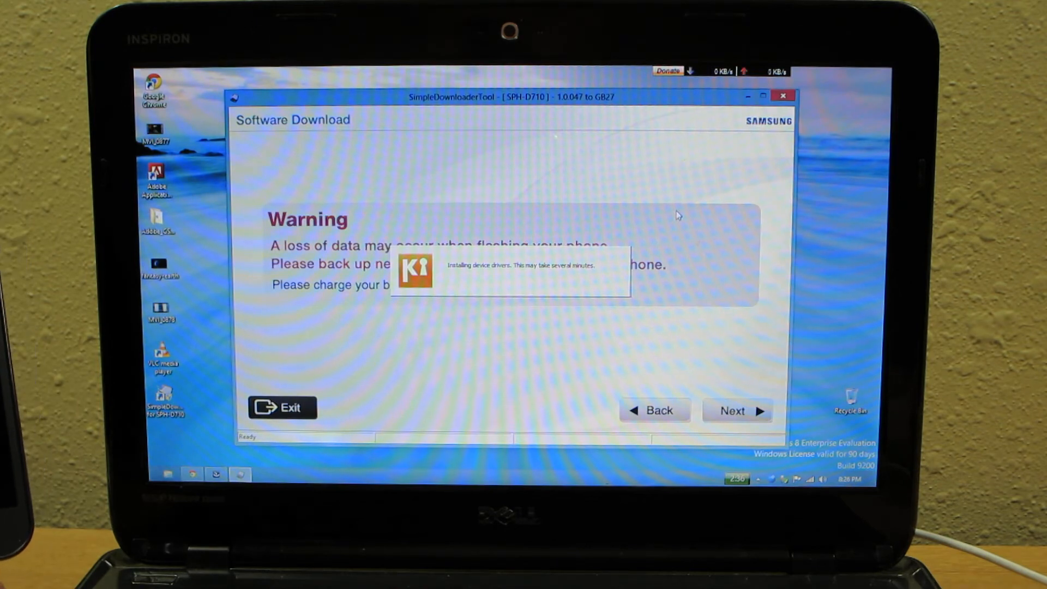
{"action": "left_click", "coordinate": [737, 410]}
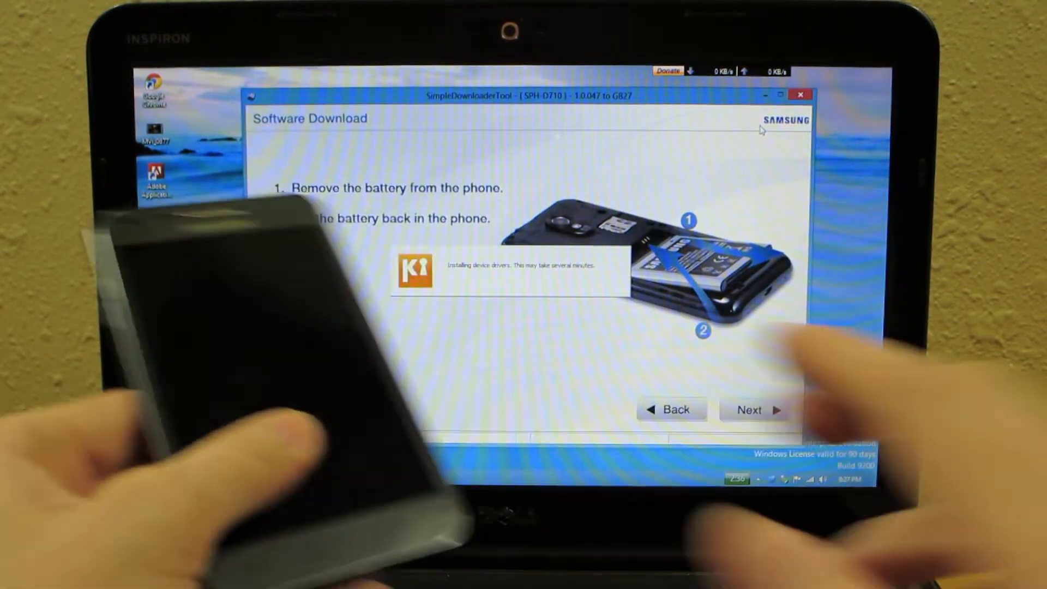
- Complete the battery removal and replacement instructions, reaching the USB cable connection step
{"action": "left_click", "coordinate": [753, 409]}
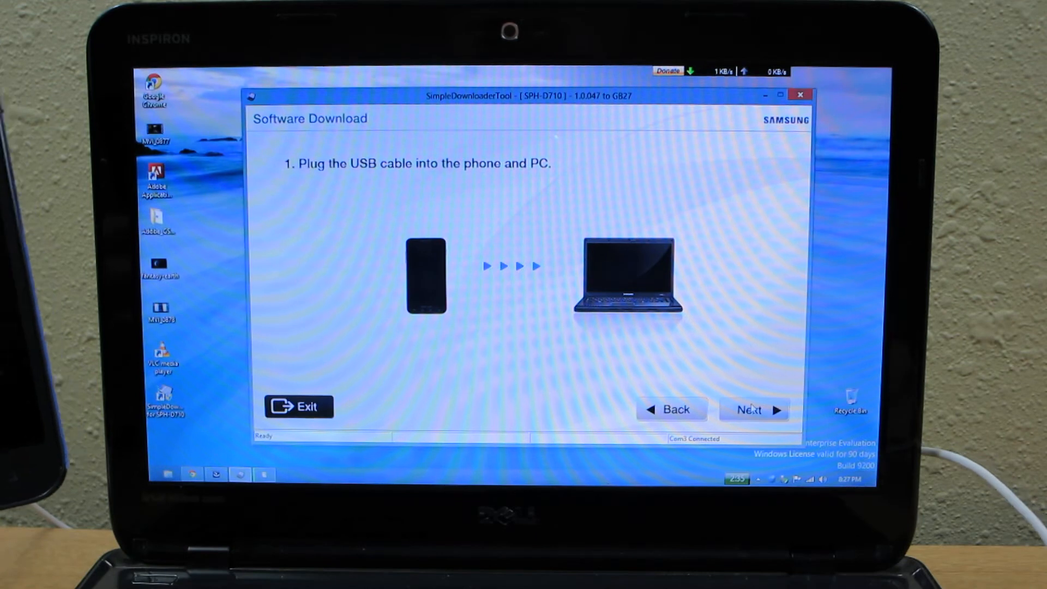
- Move past the USB cable step and start the GB27 firmware software download
{"action": "left_click", "coordinate": [753, 408]}
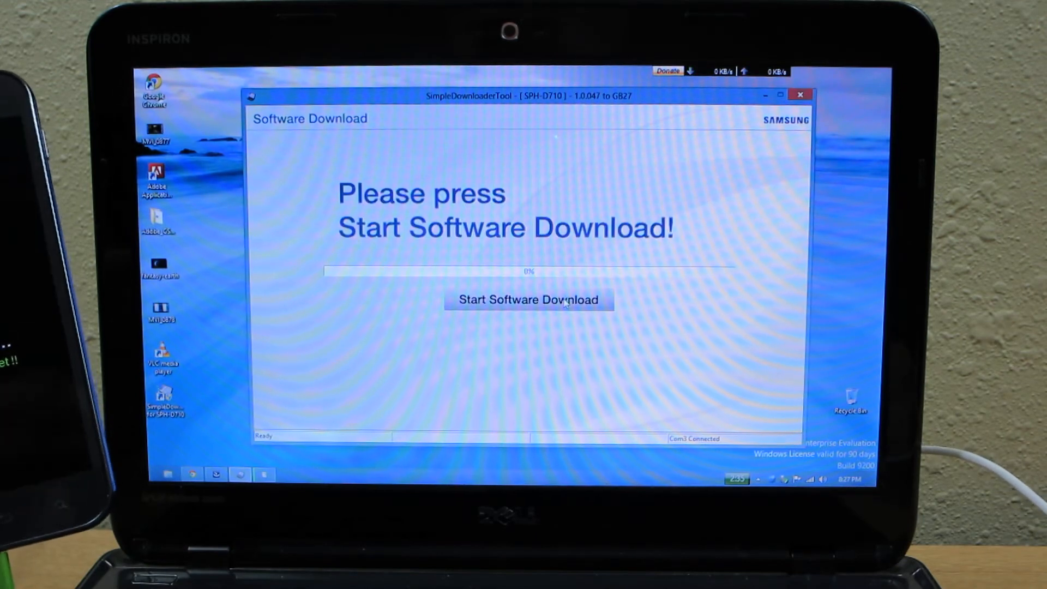
{"action": "left_click", "coordinate": [528, 300]}
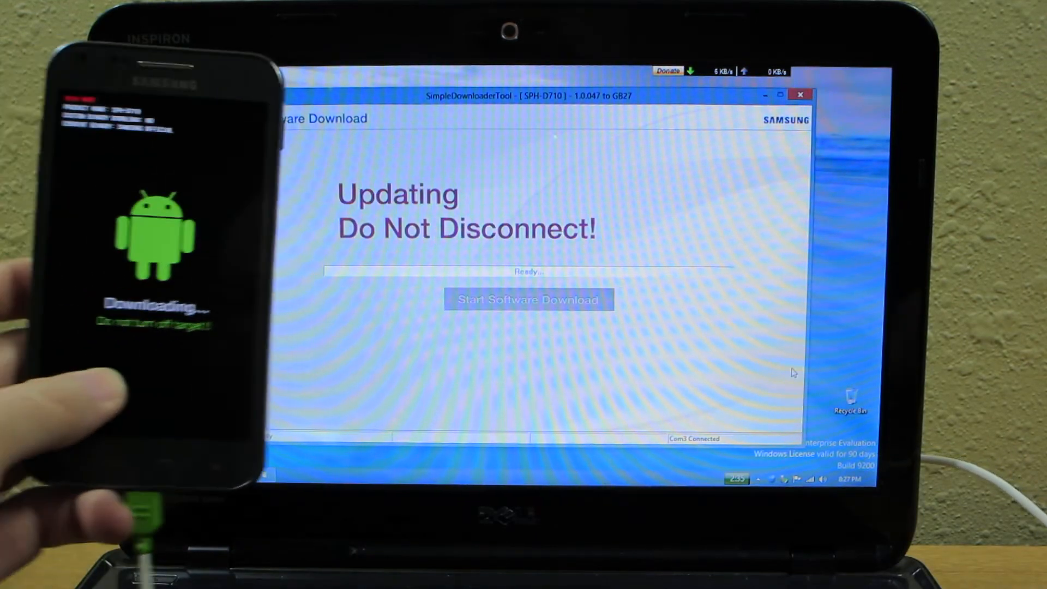